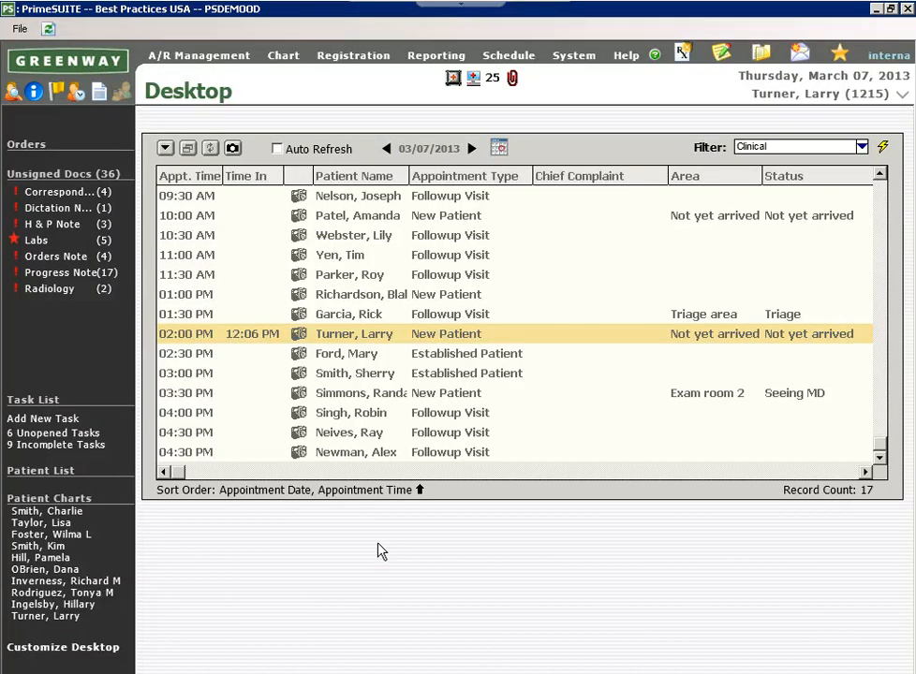
{"action": "double_click", "coordinate": [354, 333]}
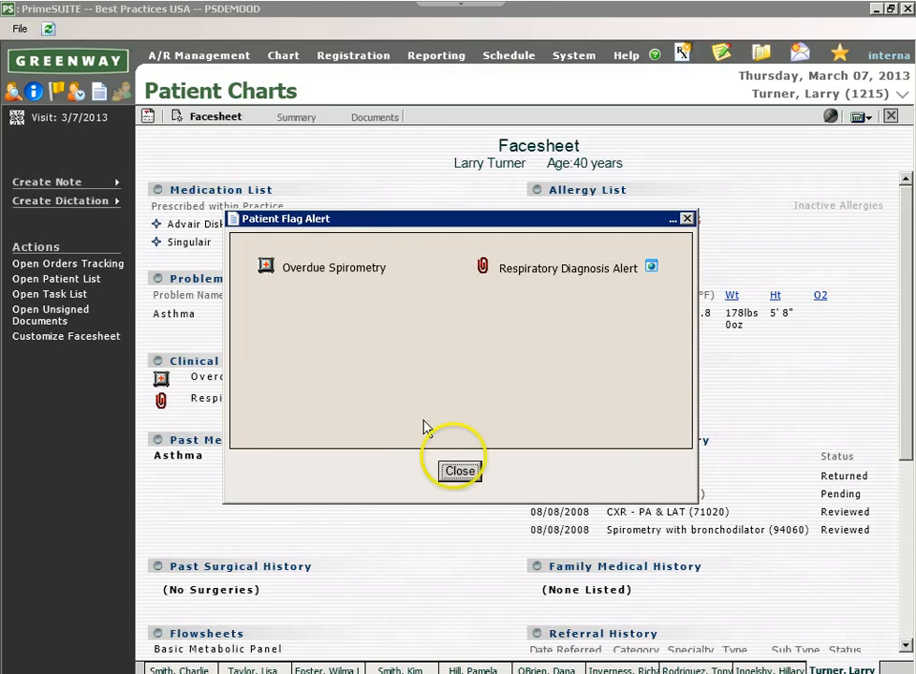
Dismiss the patient flag alert and bring up the Create Note list of note types.
{"action": "left_click", "coordinate": [459, 470]}
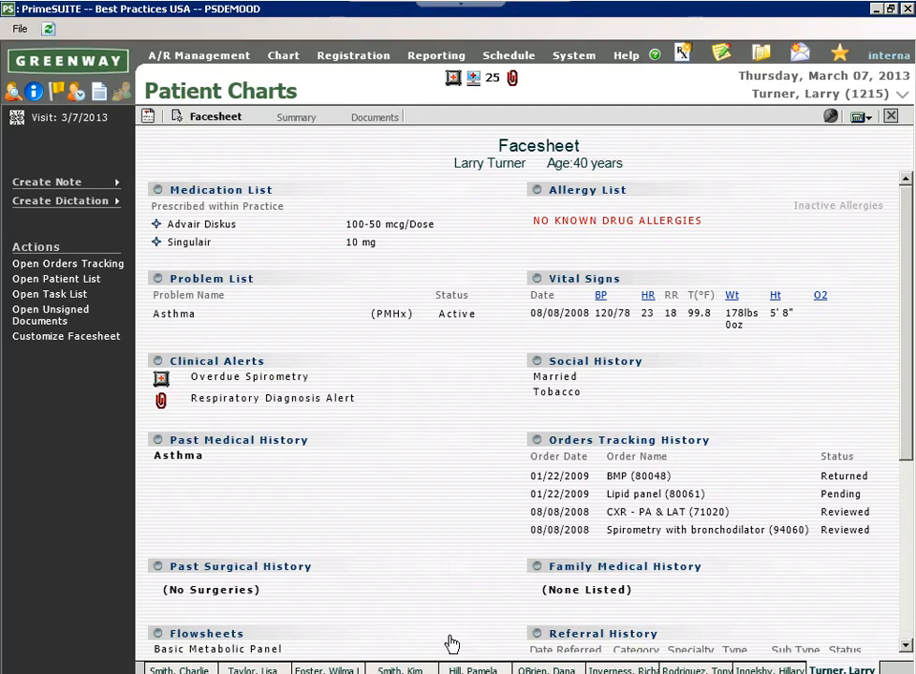
{"action": "left_click", "coordinate": [47, 180]}
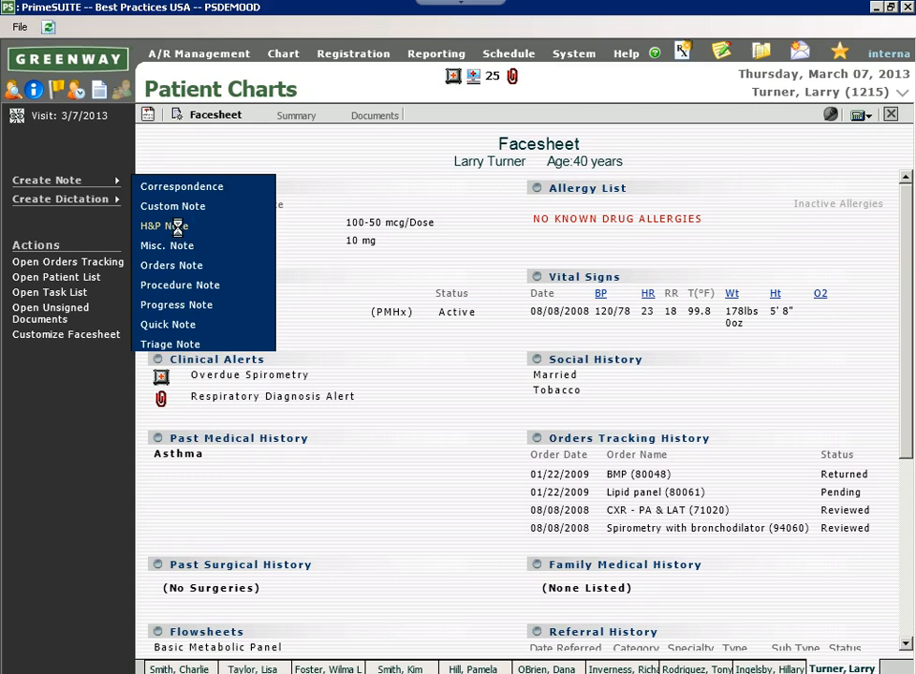
Start a new H&P Note, bringing up its Template Library.
{"action": "left_click", "coordinate": [165, 225]}
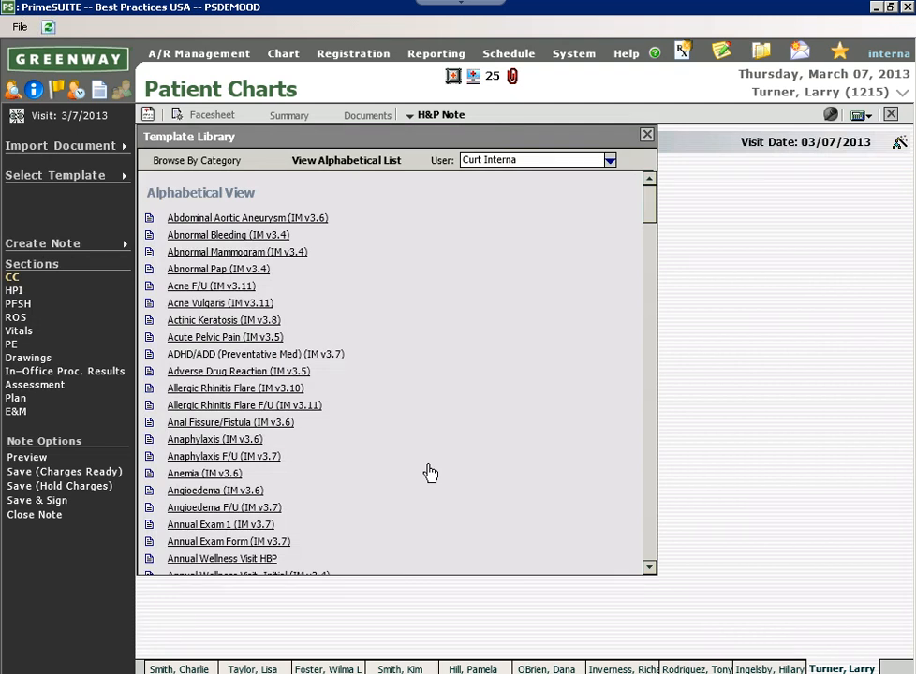
{"action": "mouse_move", "coordinate": [428, 476]}
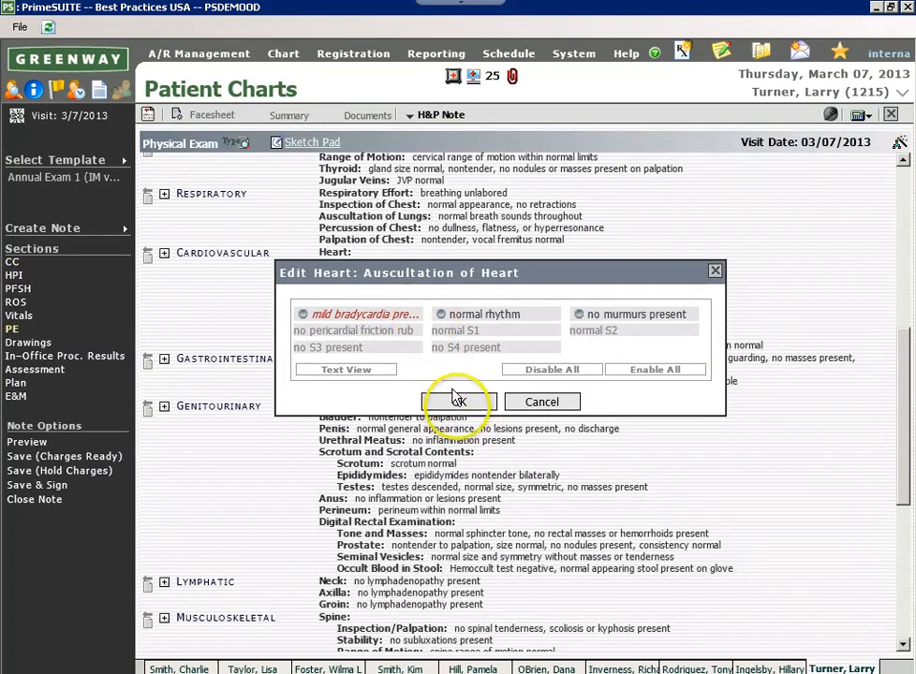
Confirm 'mild bradycardia present' as the heart auscultation finding and save the H&P note.
{"action": "left_click", "coordinate": [457, 400]}
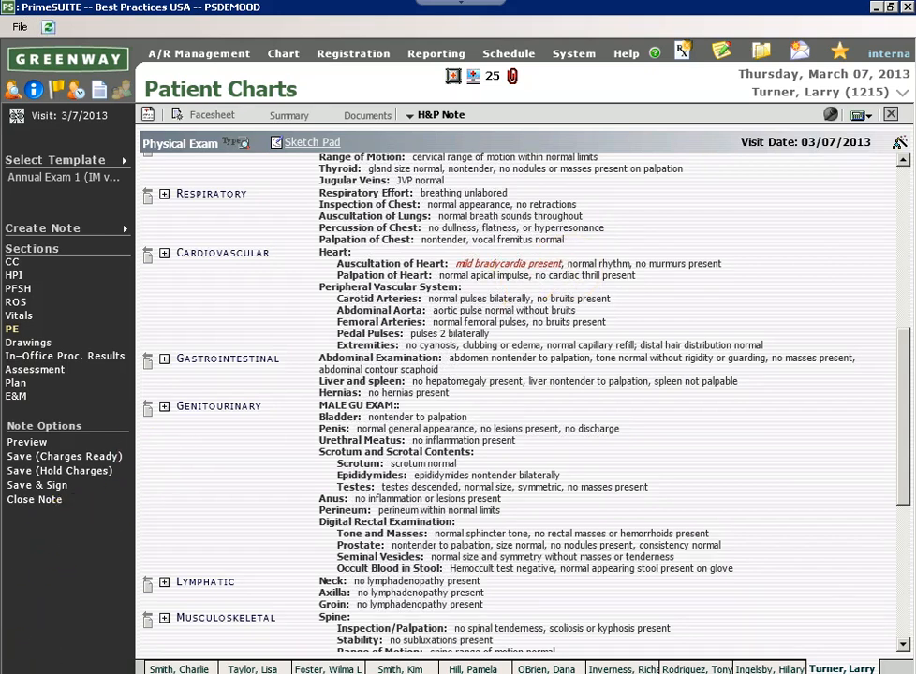
{"action": "left_click", "coordinate": [15, 369]}
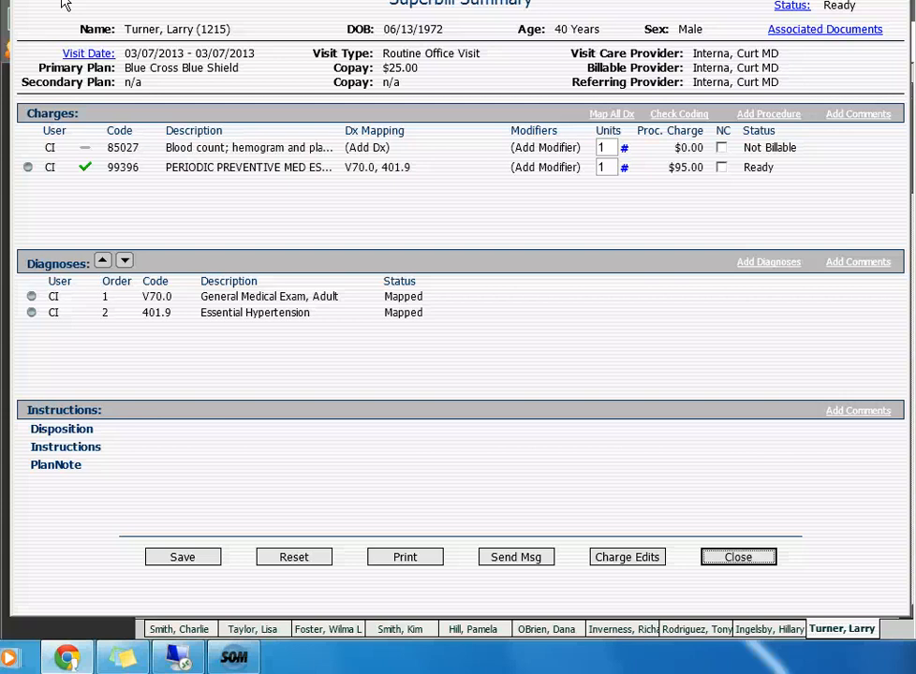
Close the Superbill Summary with its charges and V70.0, 401.9 diagnoses, returning to the desktop.
{"action": "left_click", "coordinate": [738, 556]}
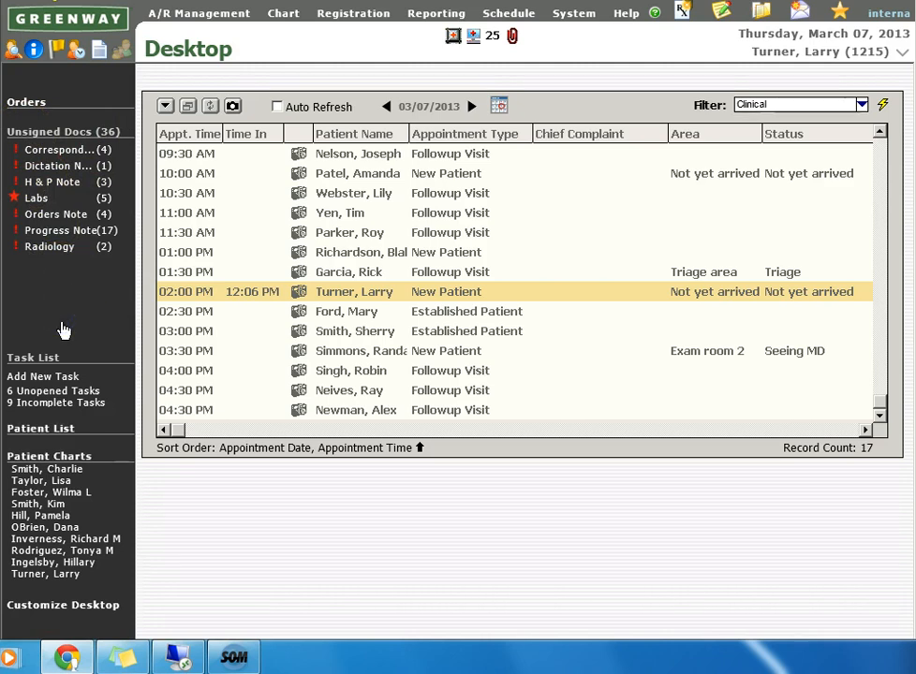
{"action": "mouse_move", "coordinate": [71, 330]}
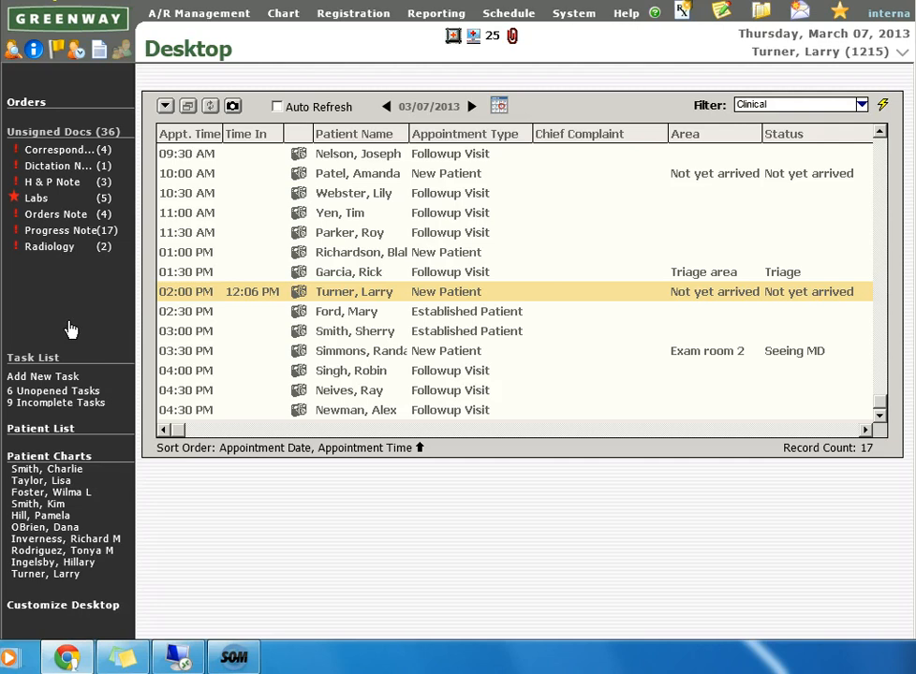